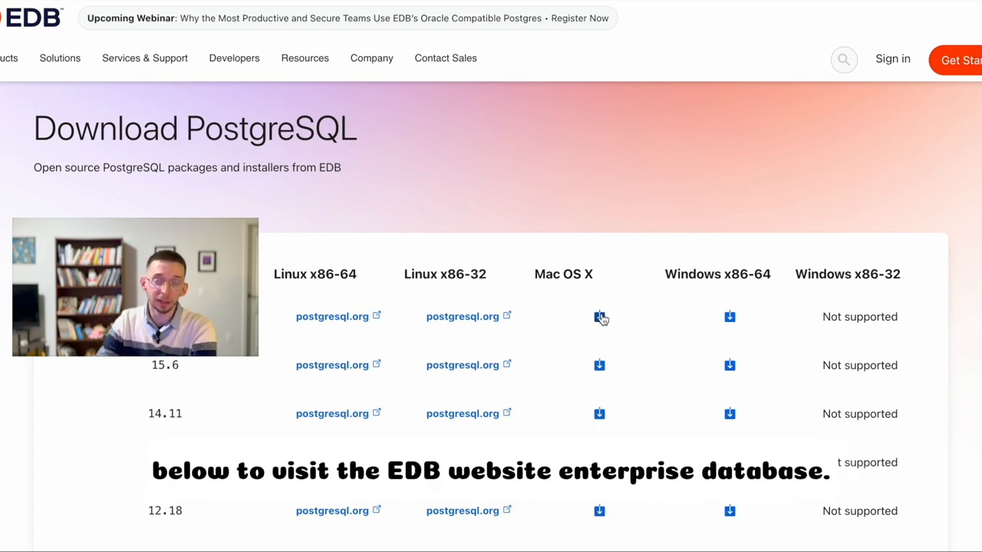
- Download the Mac OS X PostgreSQL 16.2 installer and locate postgresql-16.2-1-osx.dmg in Downloads
left_click(598, 317)
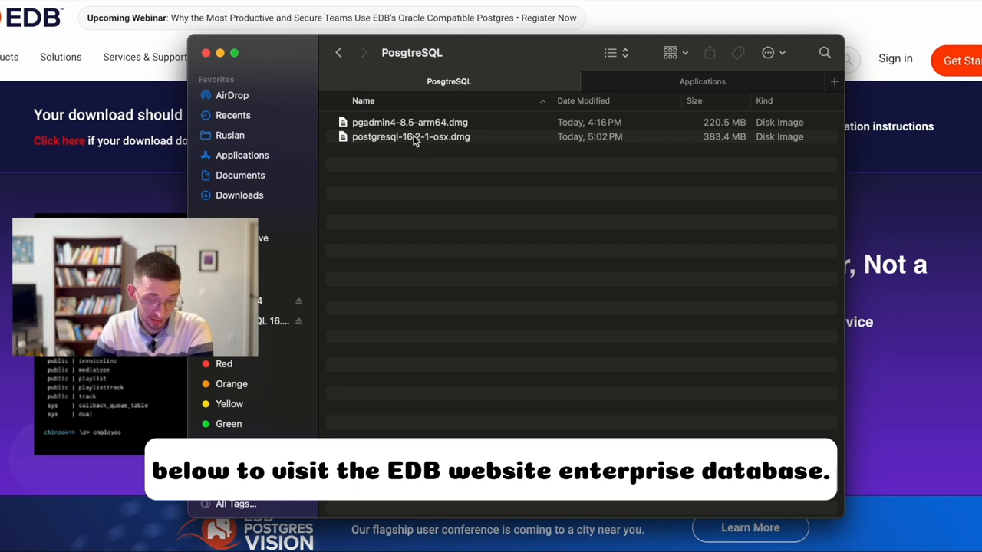
left_click(412, 136)
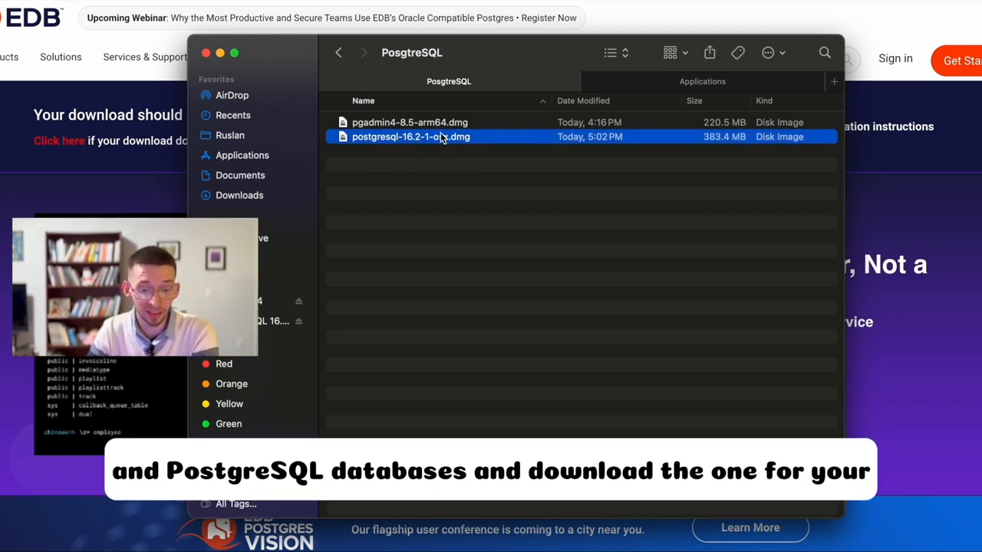
- Mount the PostgreSQL 16.2-1 disk image, launch its installer and authorize it with the admin password
double_click(411, 136)
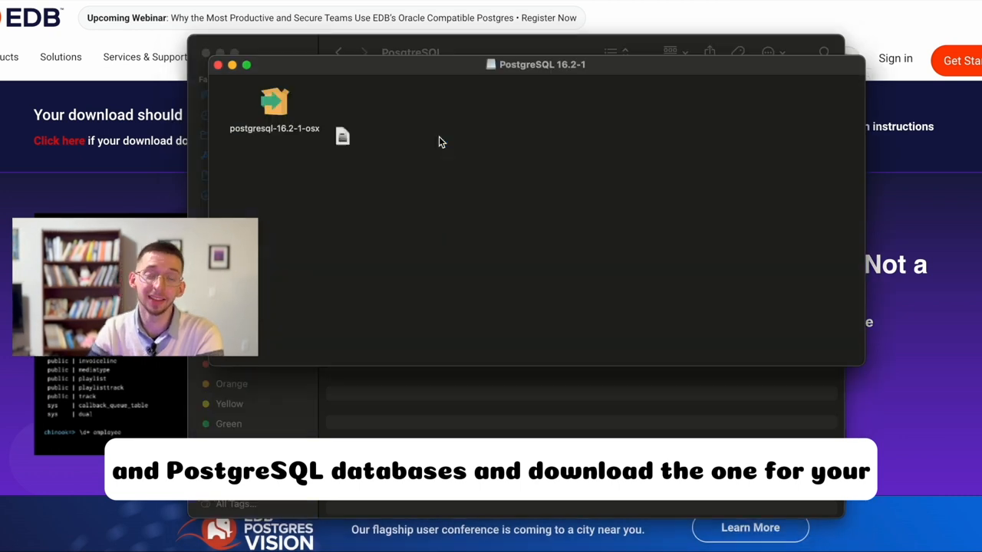
double_click(273, 101)
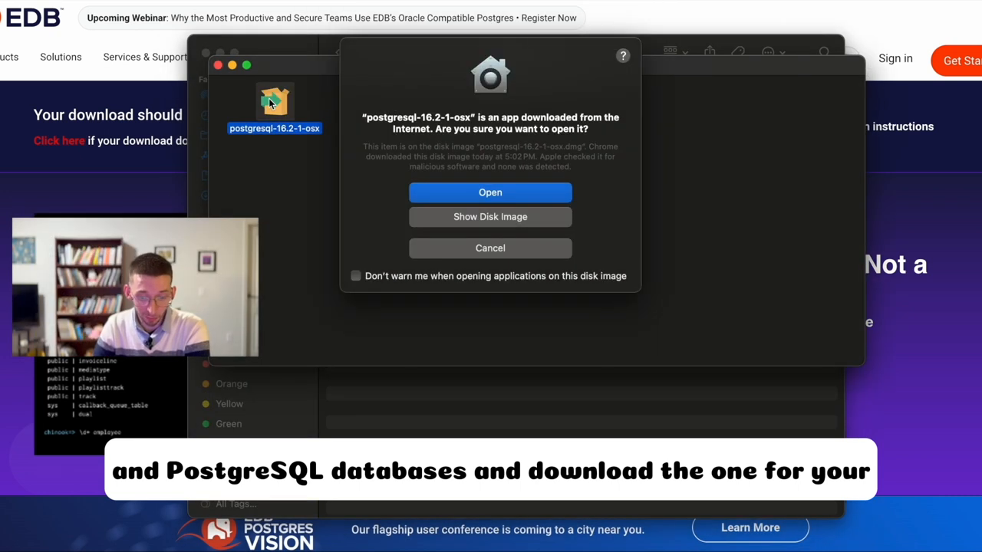
mouse_move(491, 194)
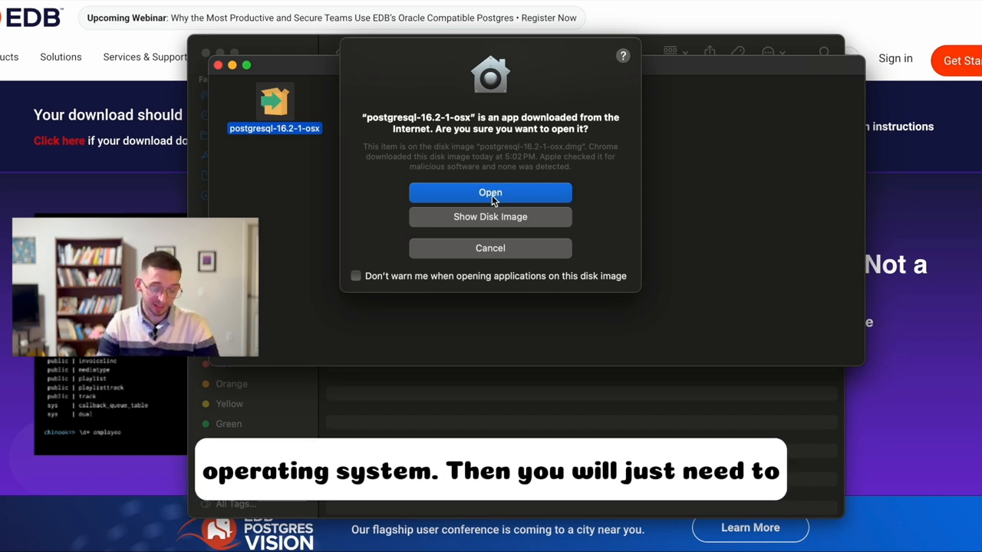
left_click(491, 192)
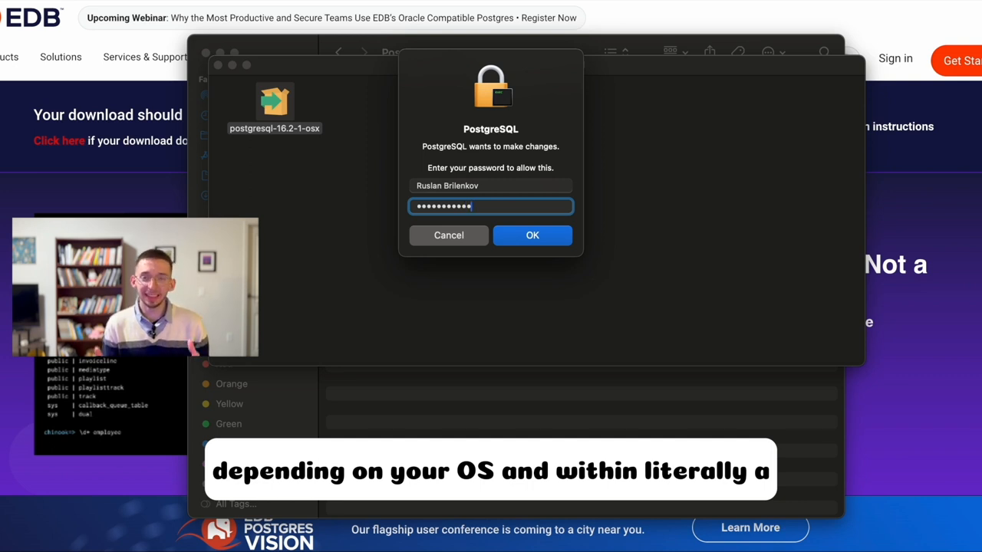
left_click(532, 237)
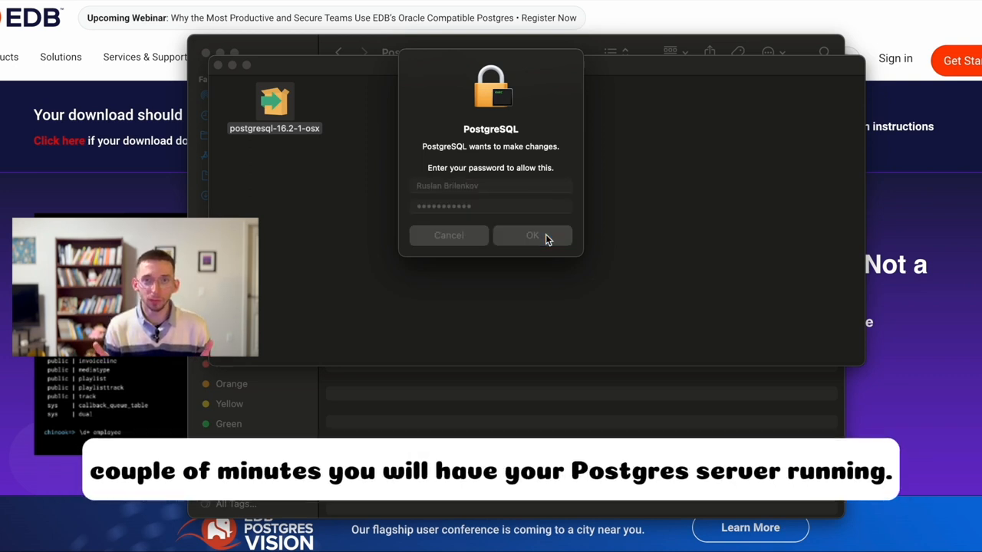
left_click(532, 236)
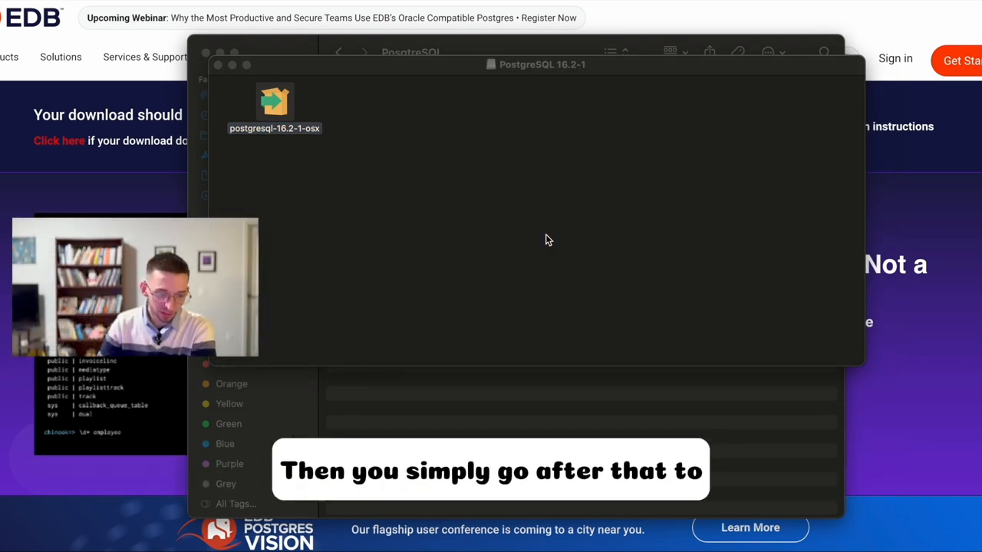
- Step through the setup wizard keeping /Library/PostgreSQL/16, port 5432 and default locale, and start installing
double_click(273, 101)
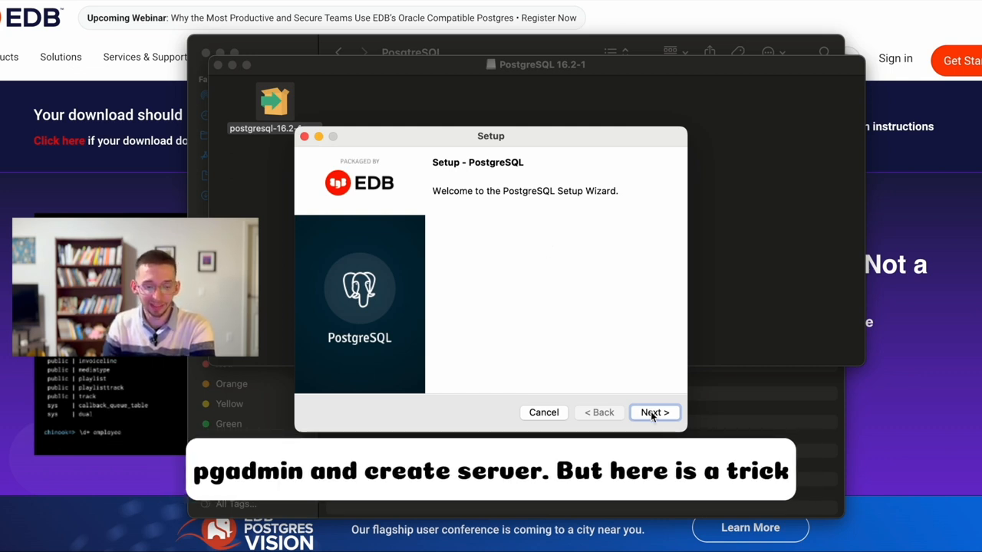
left_click(653, 412)
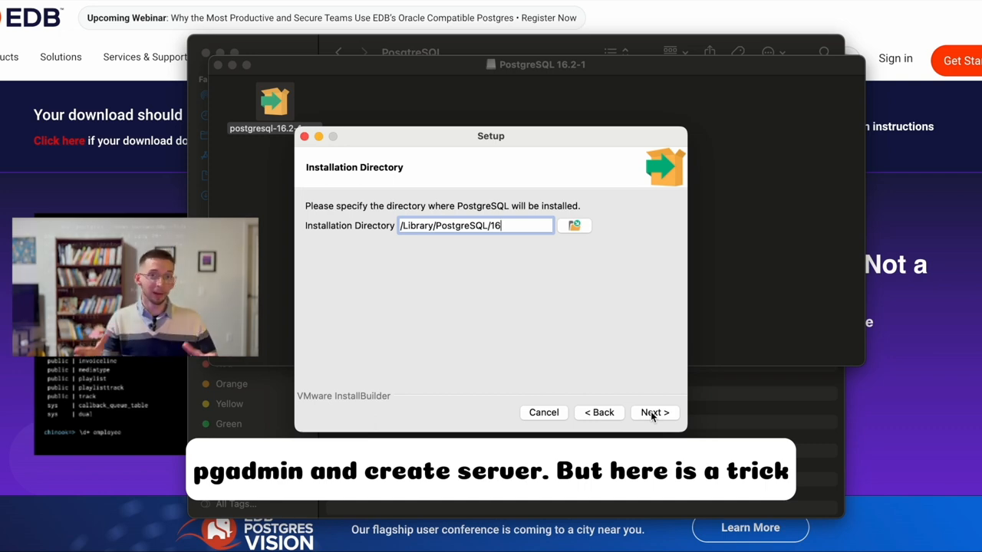
left_click(654, 411)
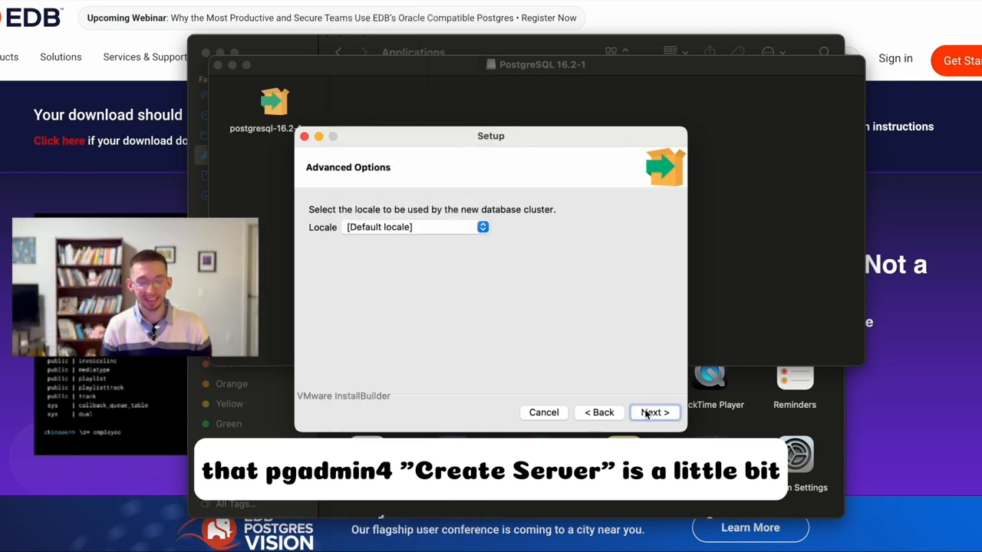
left_click(654, 411)
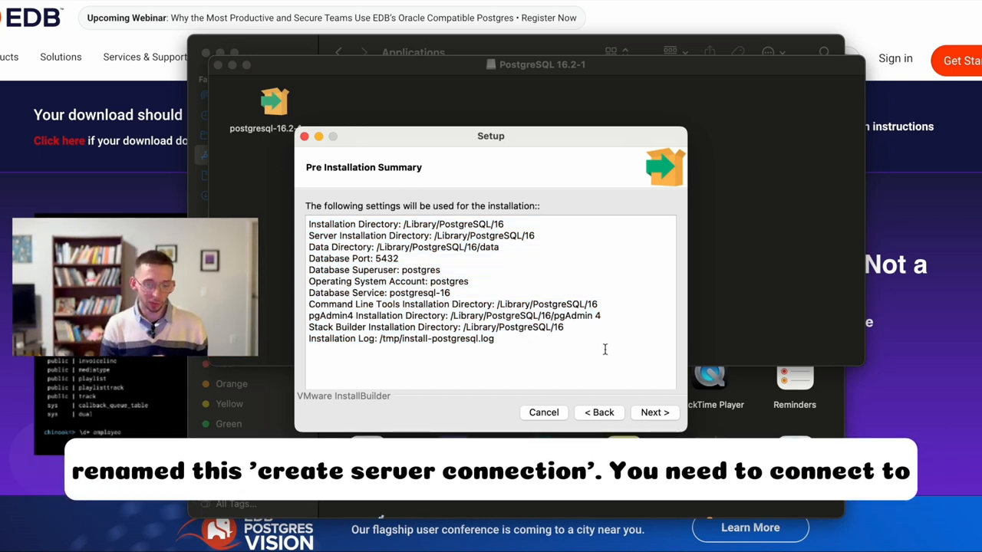
left_click(654, 411)
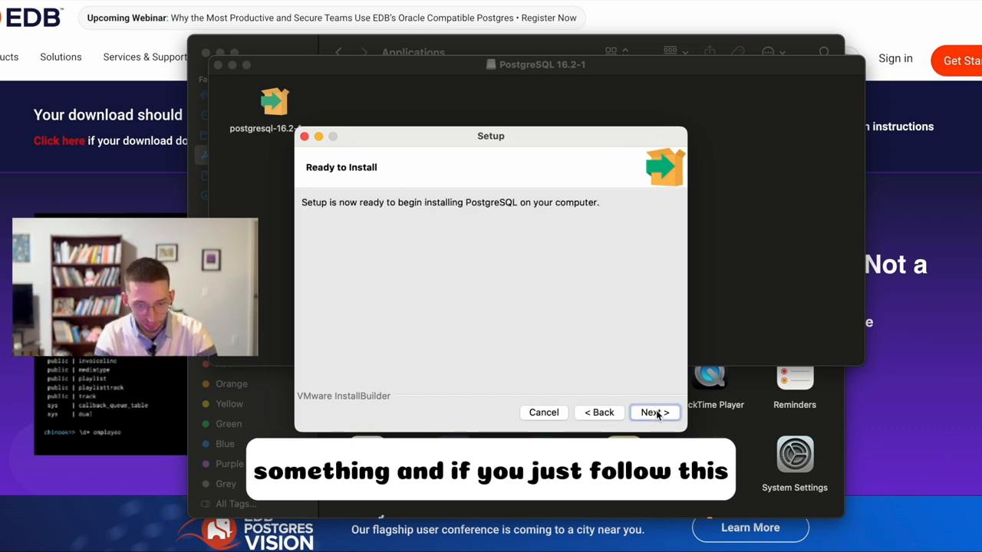
left_click(653, 411)
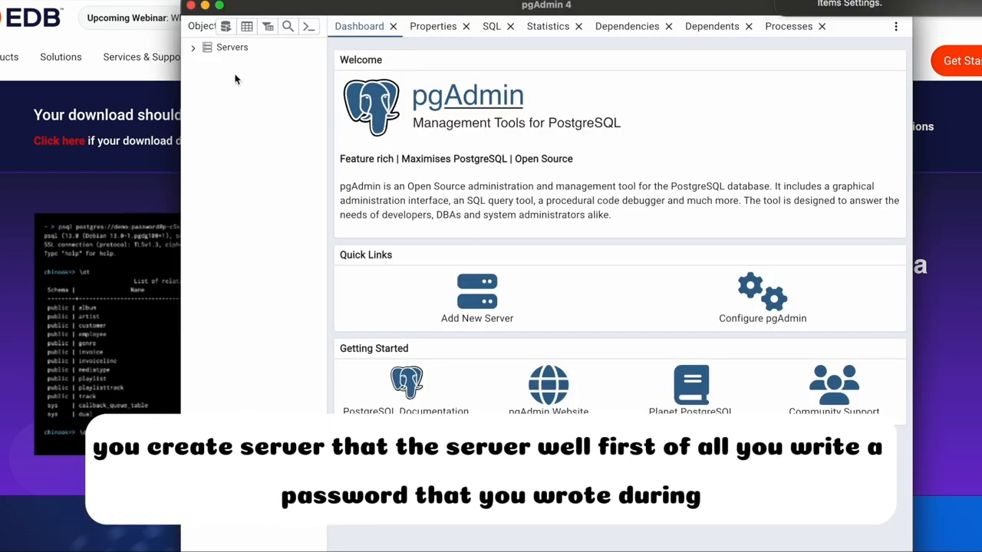
- Connect to the PostgreSQL 16 server by entering the postgres password
left_click(258, 64)
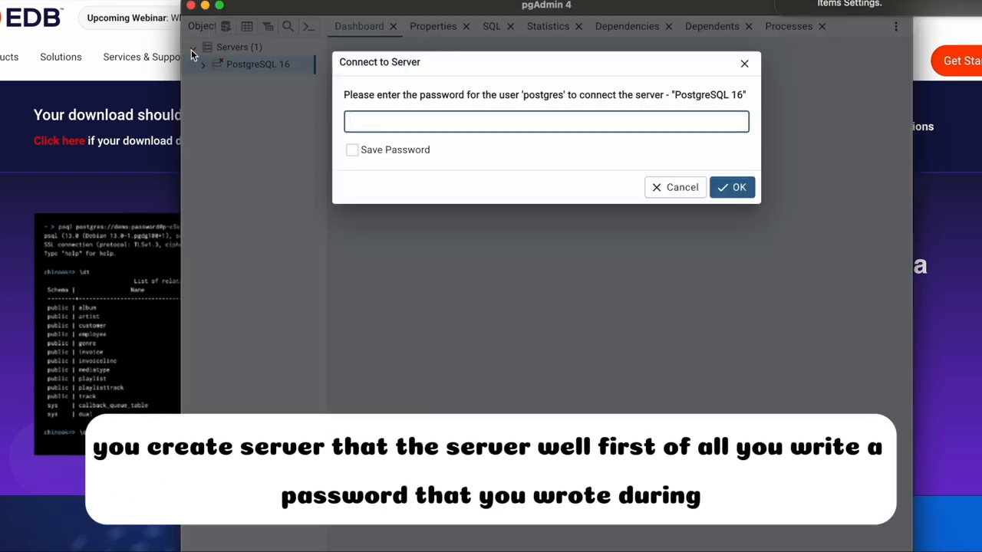
left_click(732, 187)
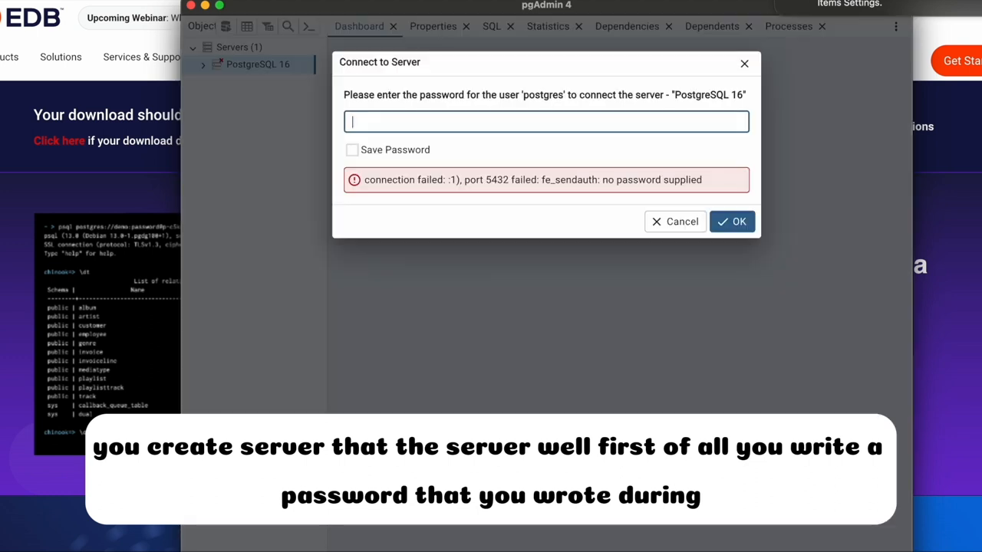
type("•")
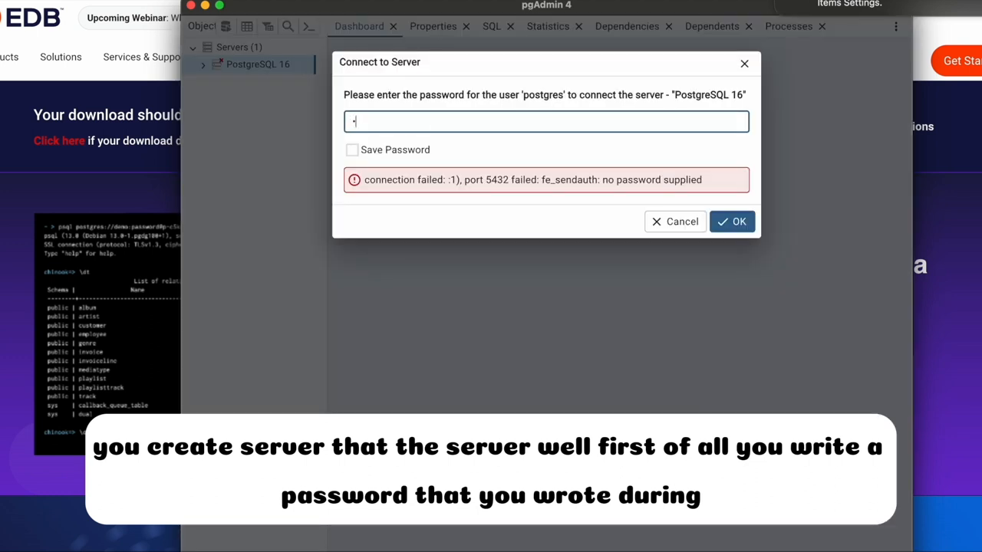
type("password")
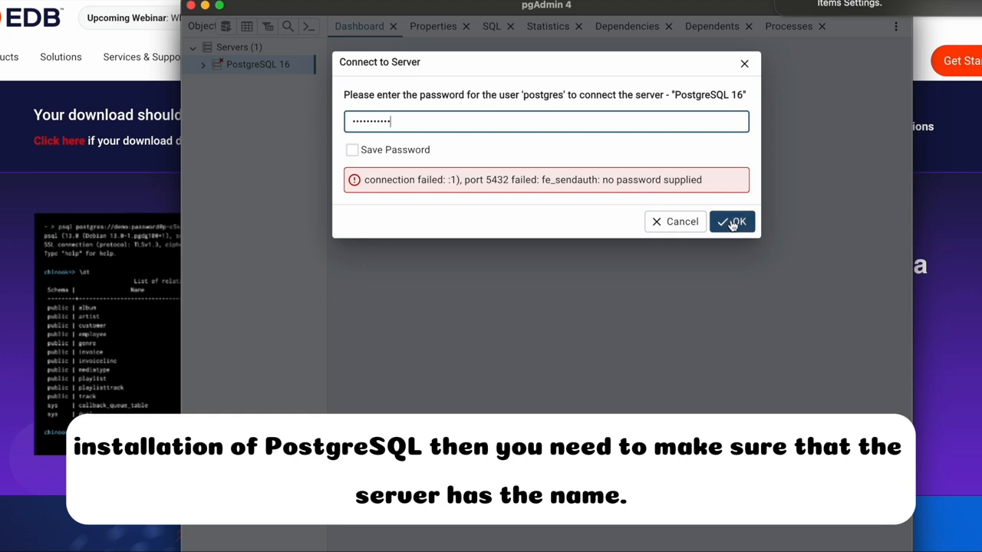
left_click(732, 221)
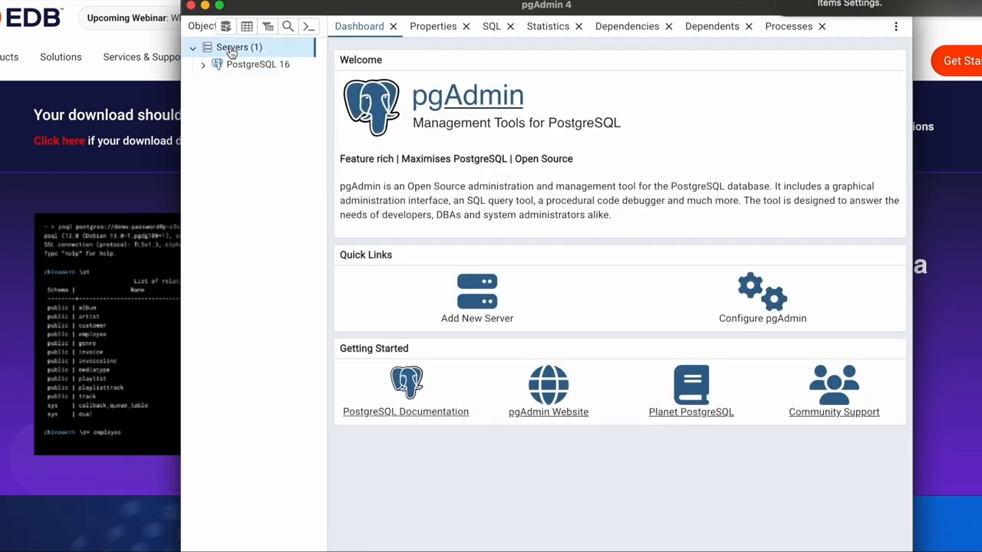
- Register a new server named my_local_server with the comment 'For YouTube tutorial'
left_click(476, 298)
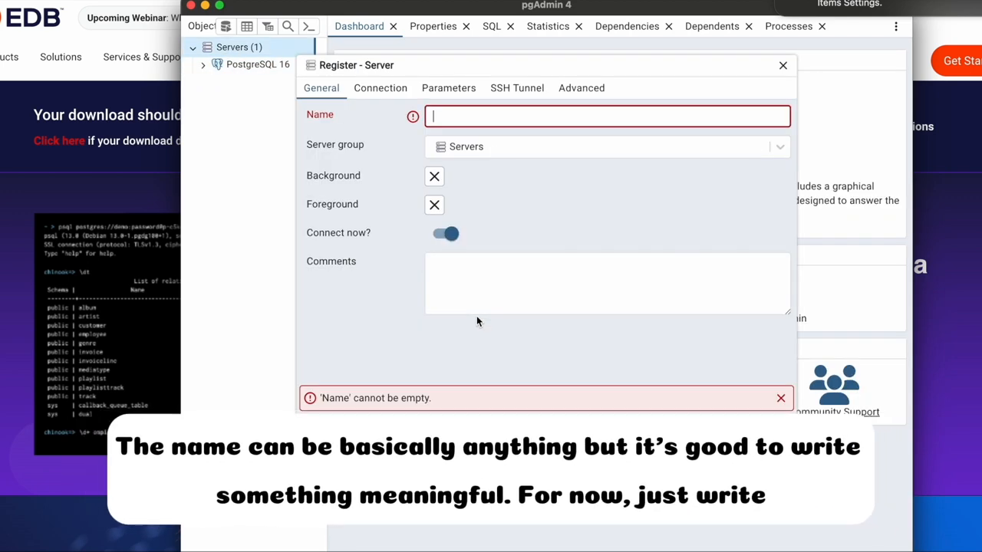
left_click(606, 115)
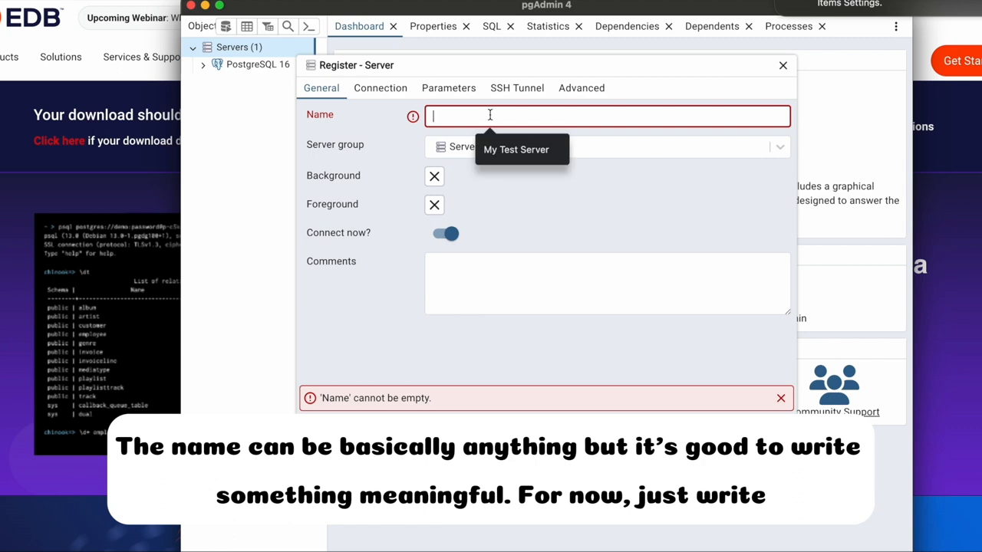
type("my_local")
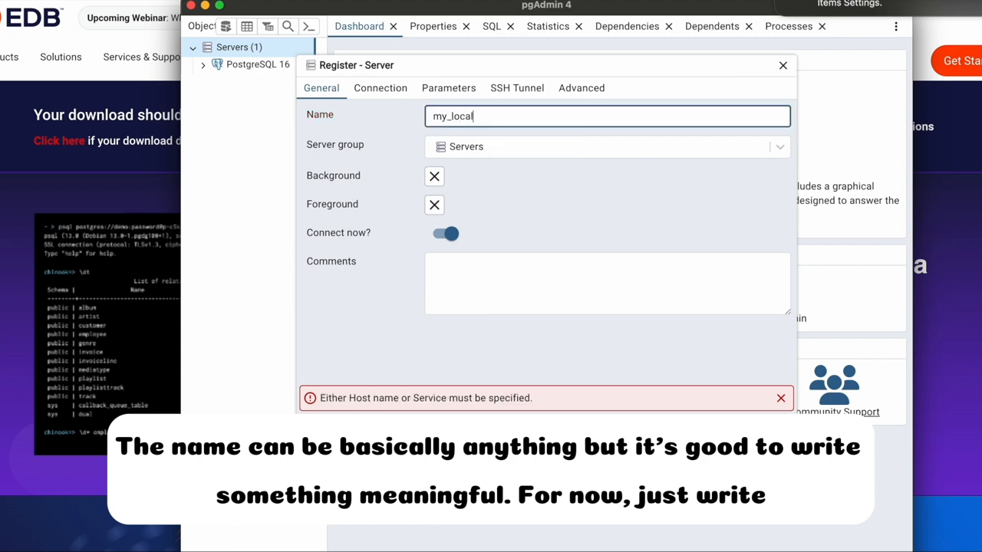
type("_server")
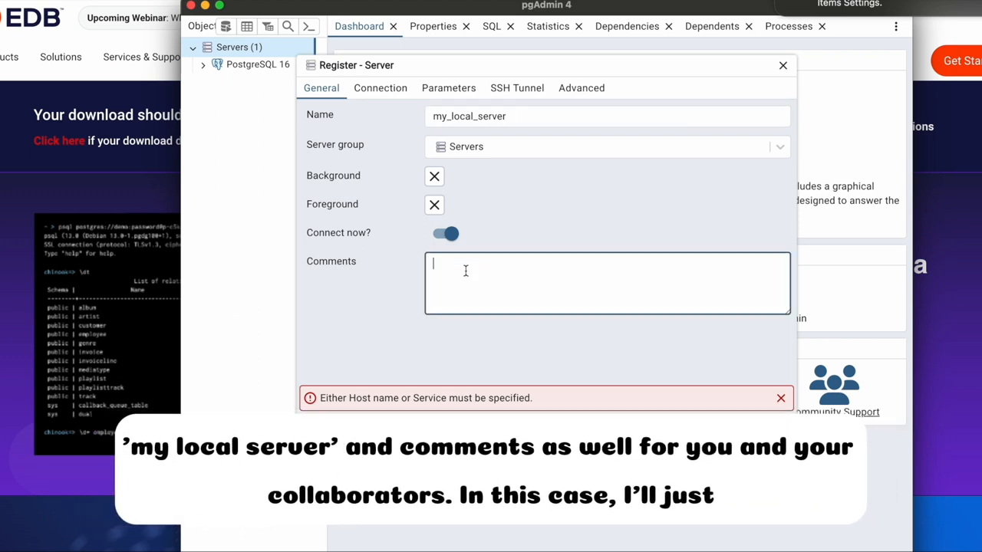
type("THis")
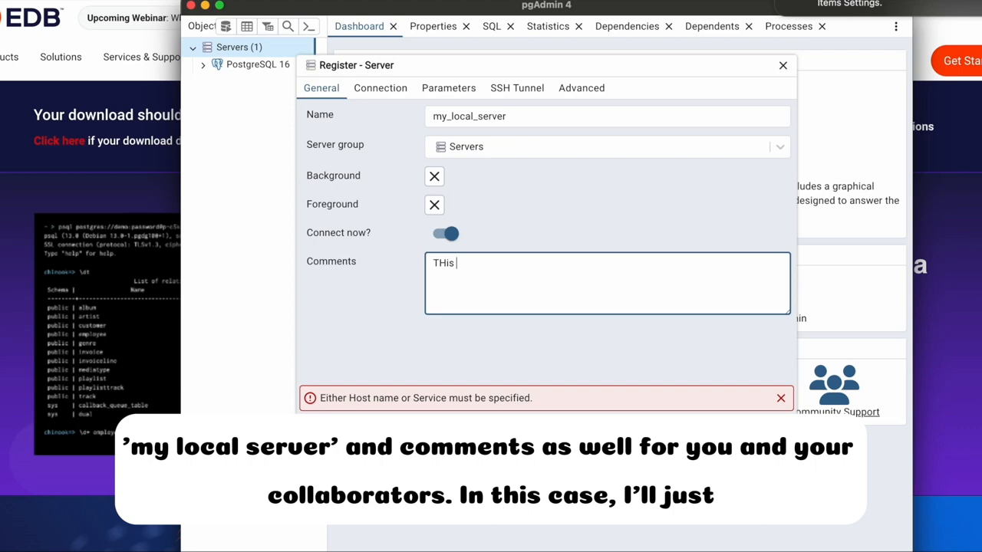
type("For YouTube tutoria")
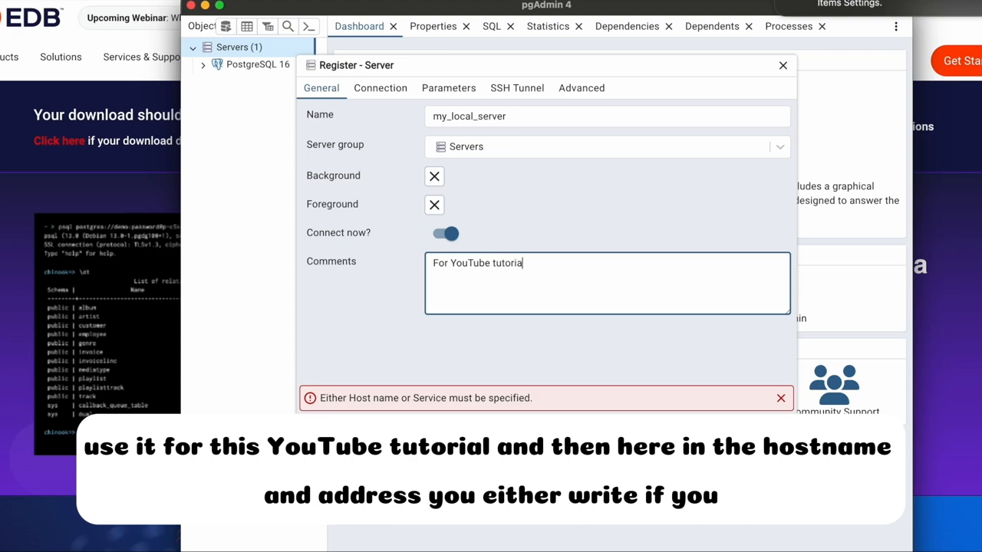
left_click(381, 87)
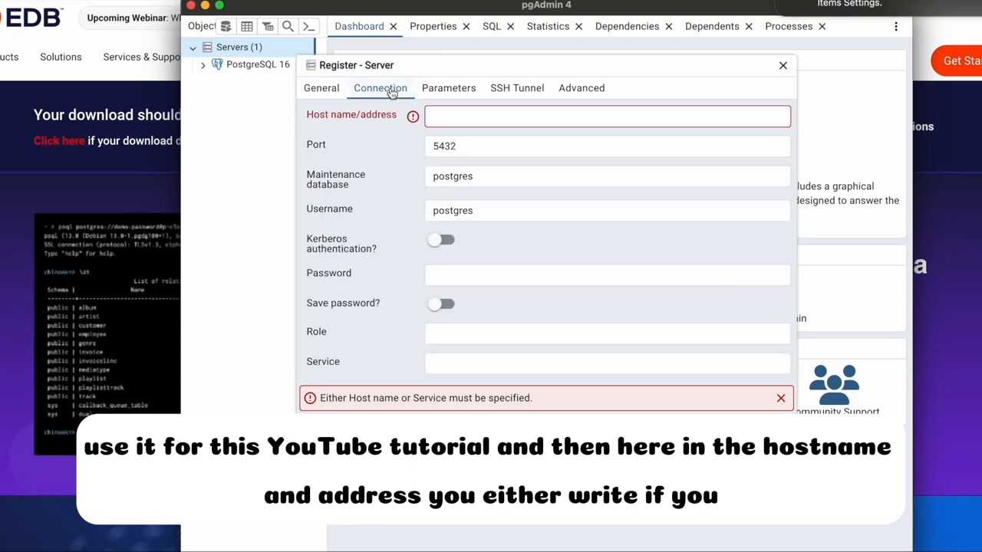
- Set the host to localhost and enter the server password for my_local_server
type("localhost")
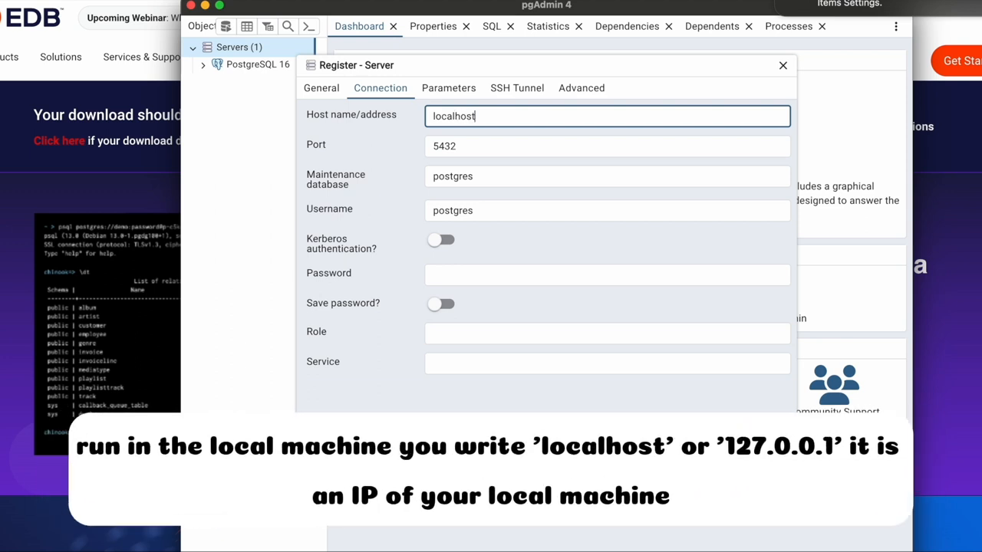
type("/ 127.0.0.1")
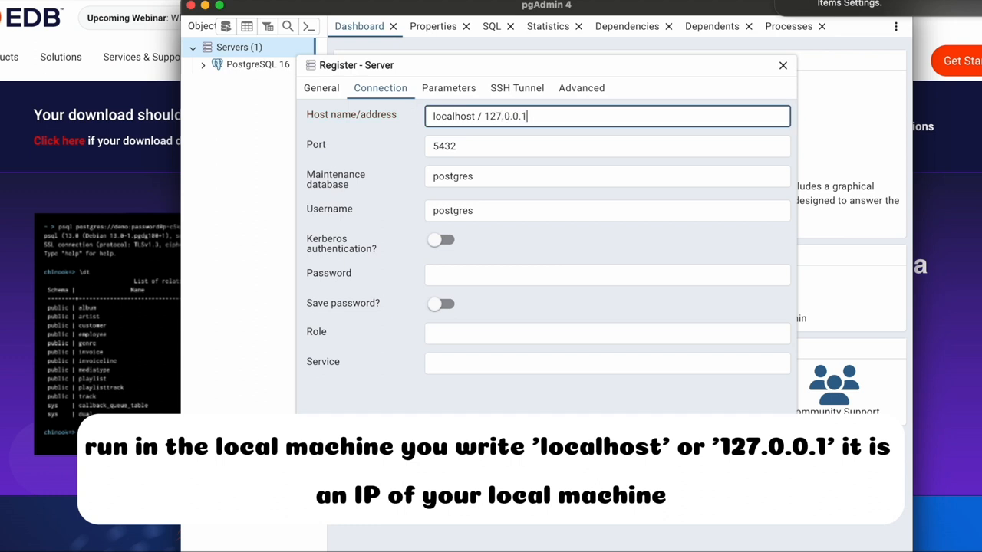
double_click(503, 117)
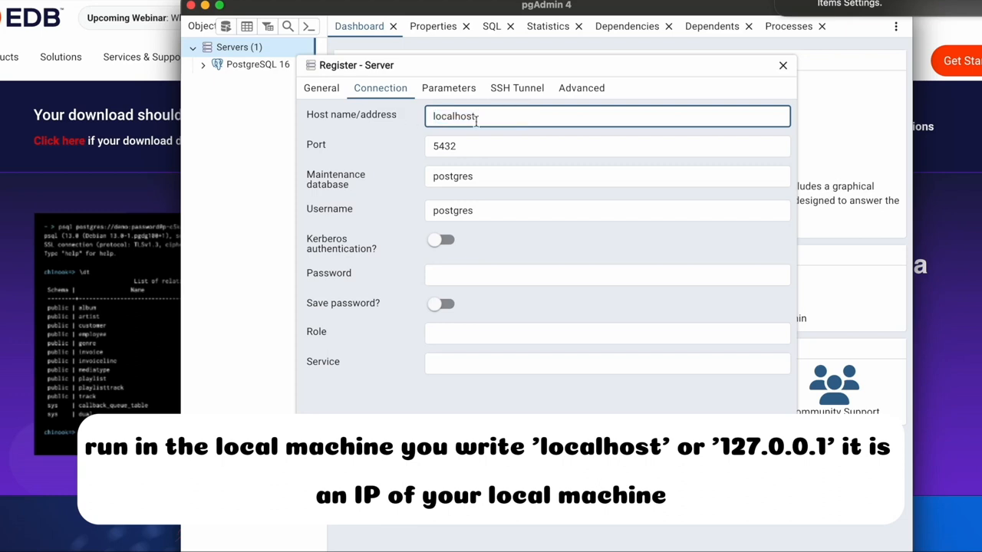
left_click(608, 274)
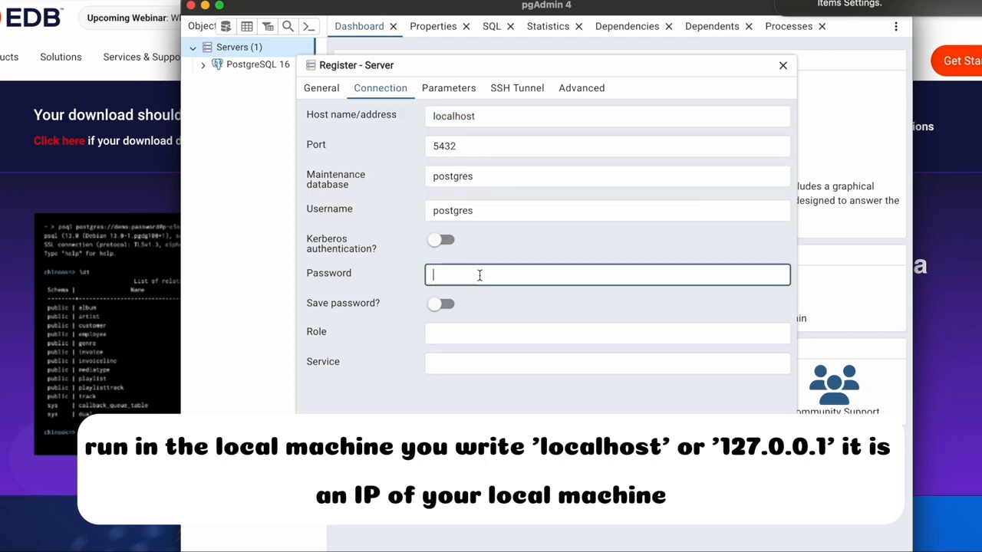
type("password")
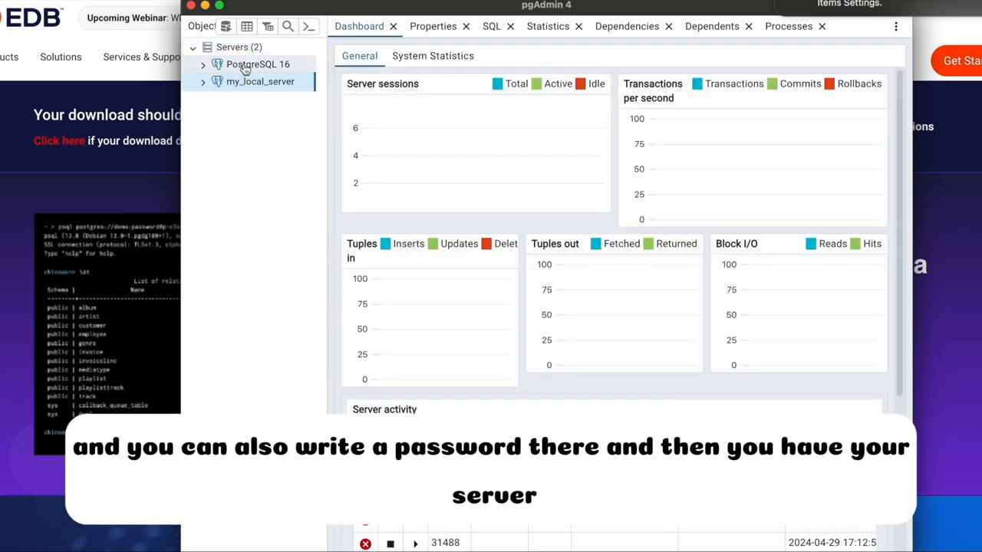
- Disconnect the PostgreSQL 16 server and connect to my_local_server instead
right_click(258, 64)
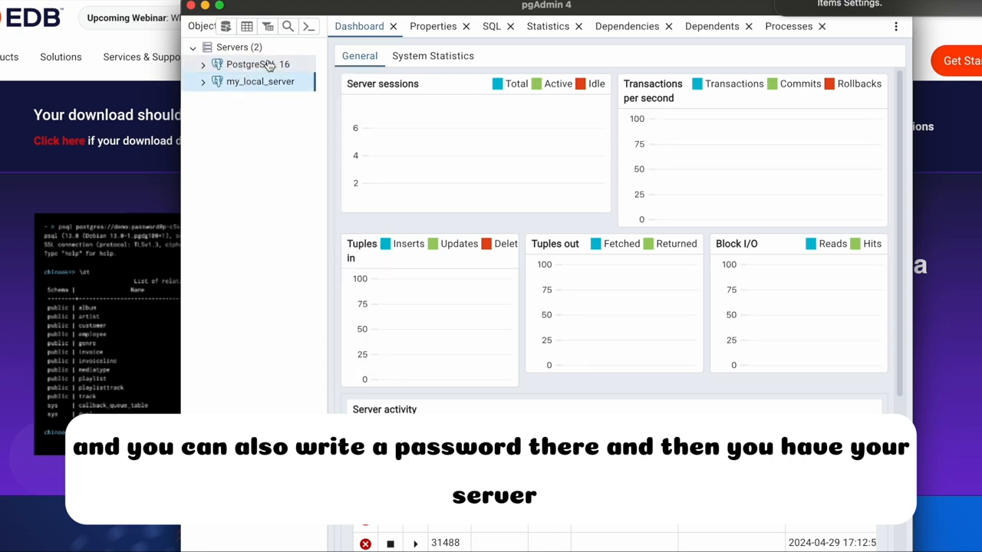
right_click(258, 64)
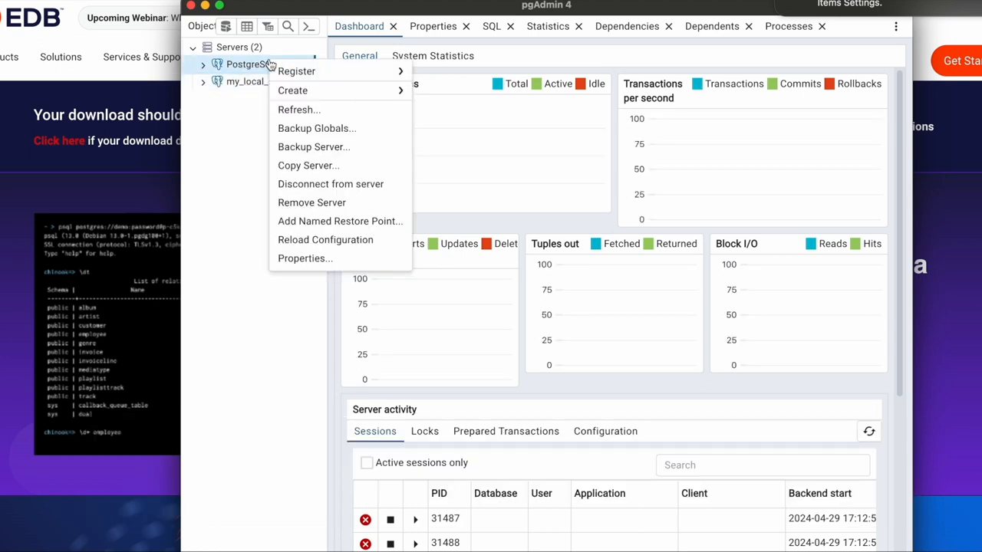
mouse_move(330, 184)
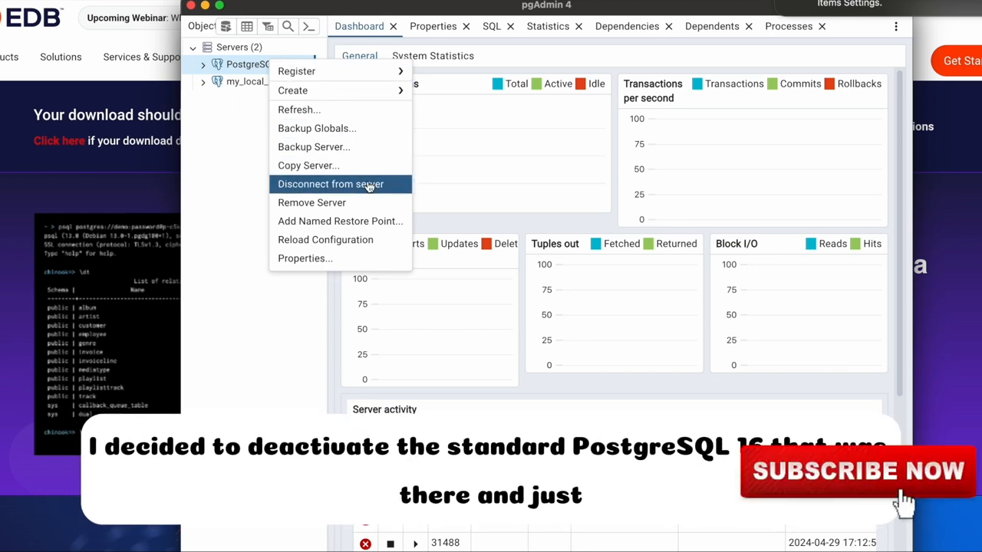
left_click(330, 184)
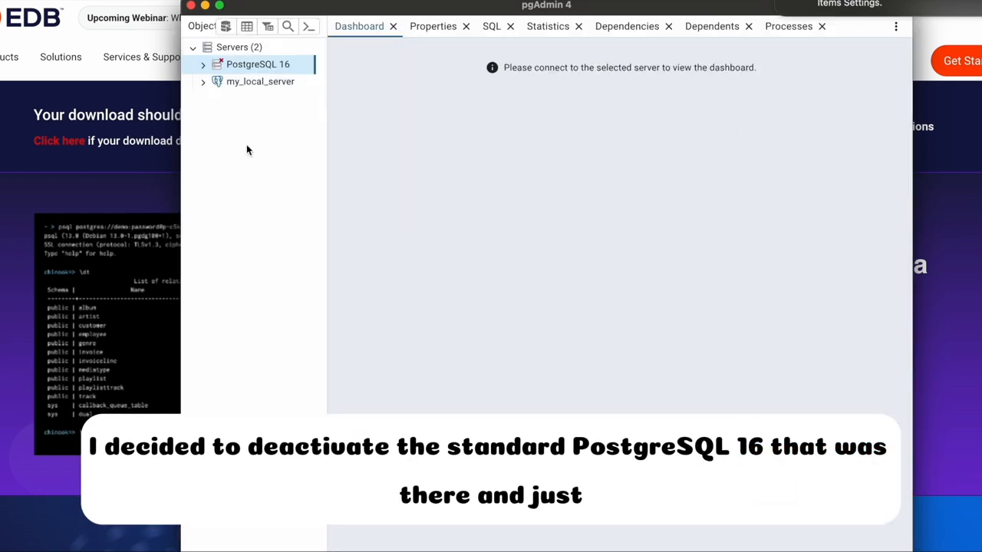
left_click(261, 82)
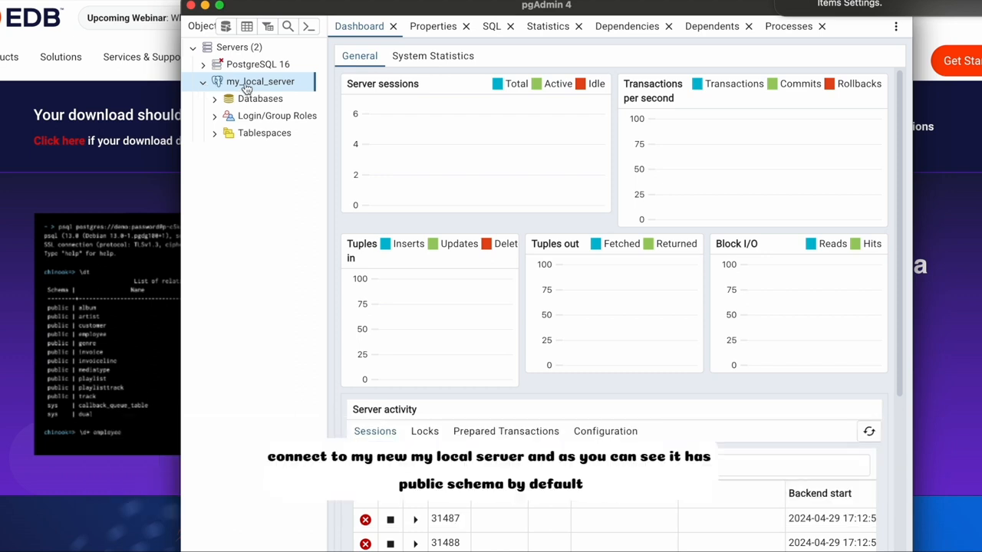
- Expand my_local_server's Databases > postgres > Schemas > public in the Object Explorer
left_click(215, 98)
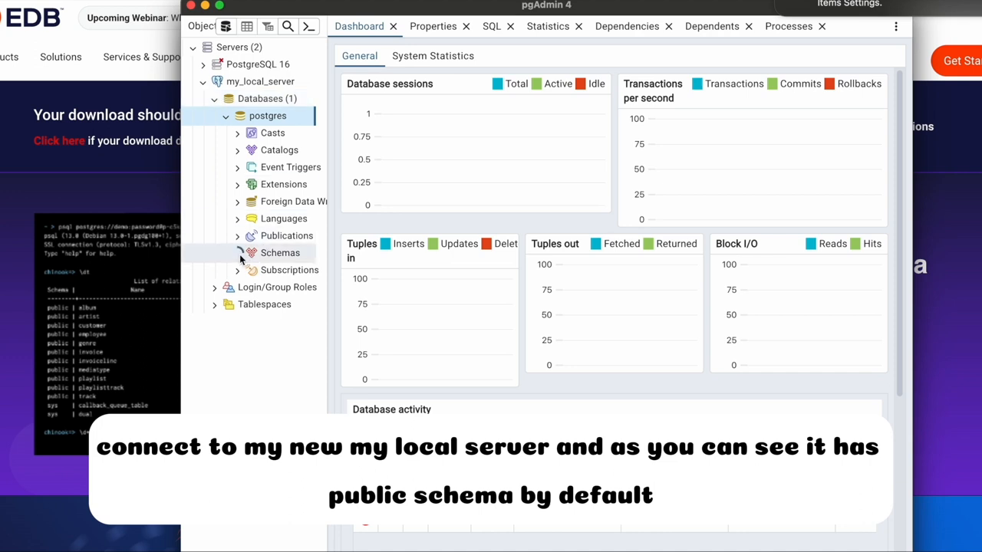
left_click(238, 251)
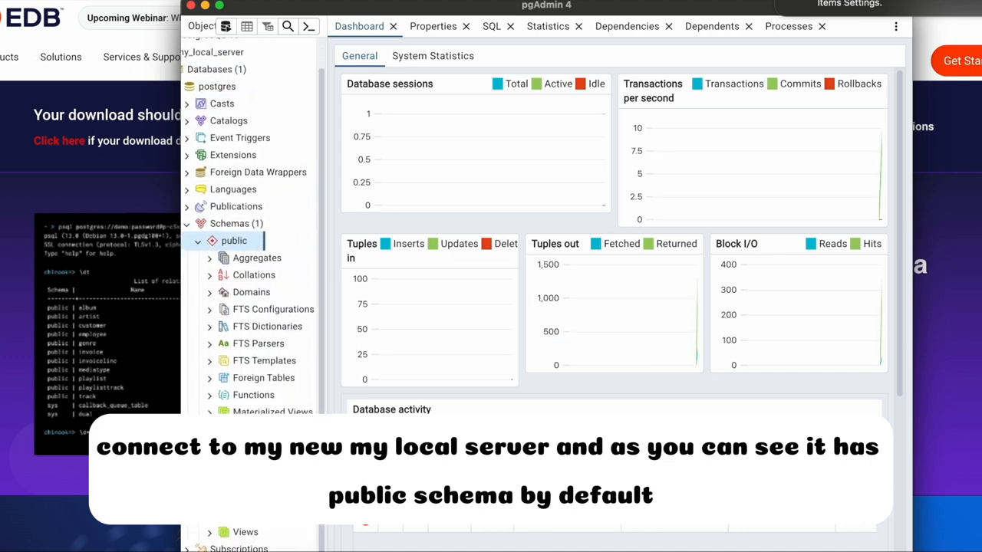
left_click(233, 240)
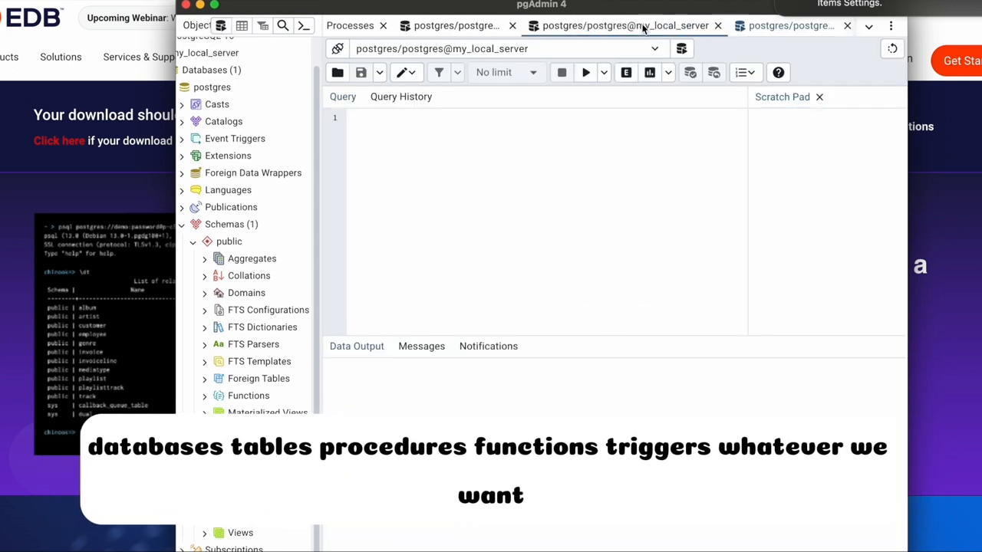
- Close the Processes view, leaving the Query Tool on postgres@my_local_server
left_click(512, 24)
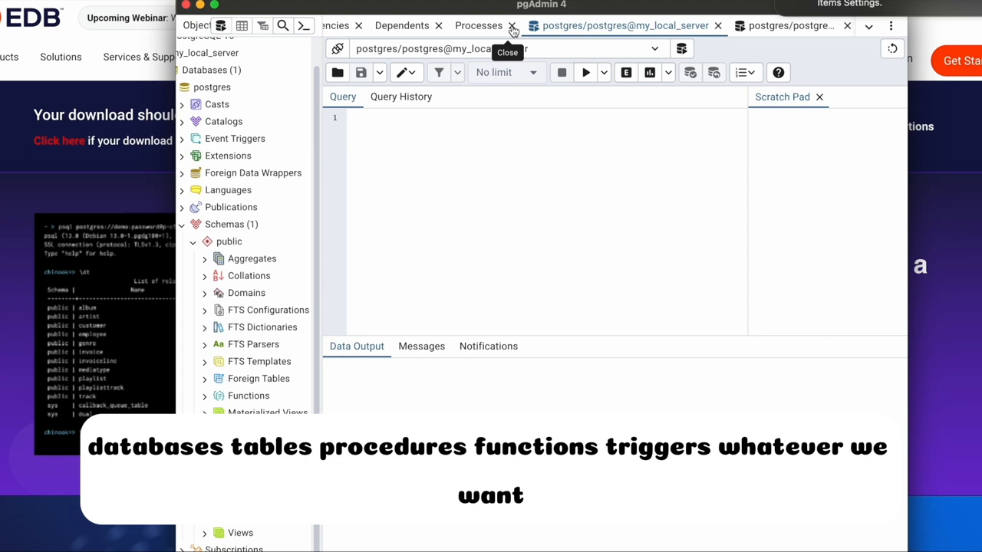